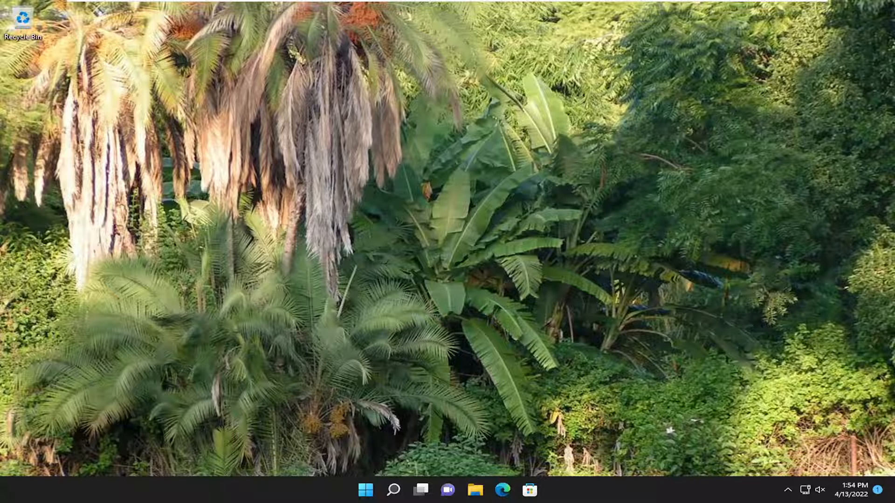
Step: Search for "printers & scanners" and open the Printers & scanners settings page
click(394, 489)
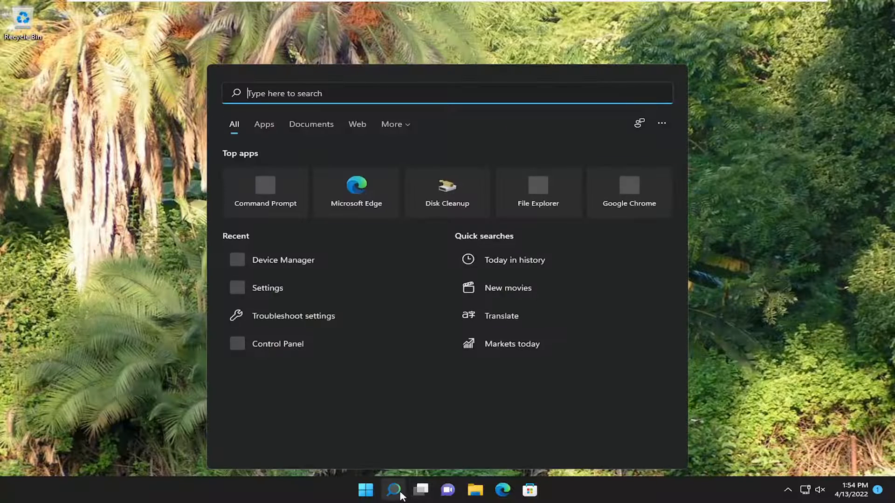
text(printers & scanners)
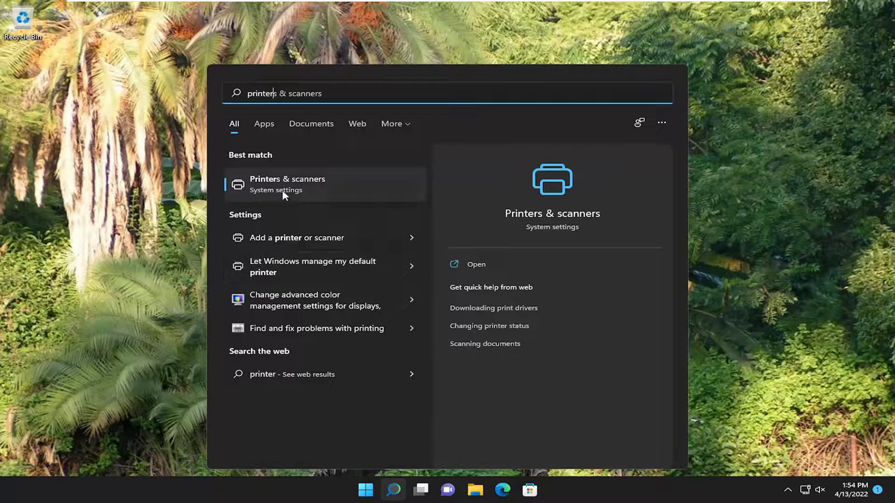
click(287, 183)
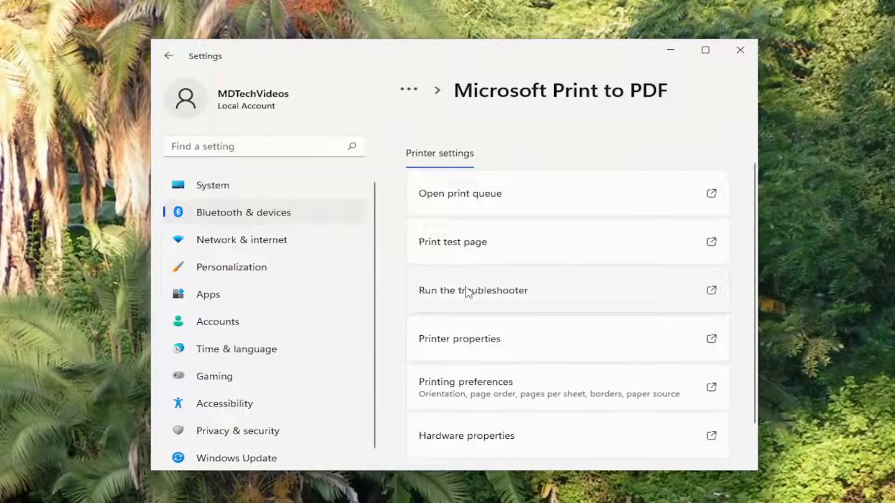
Step: Run the Microsoft Print to PDF troubleshooter and close its no-problem-found result
click(472, 290)
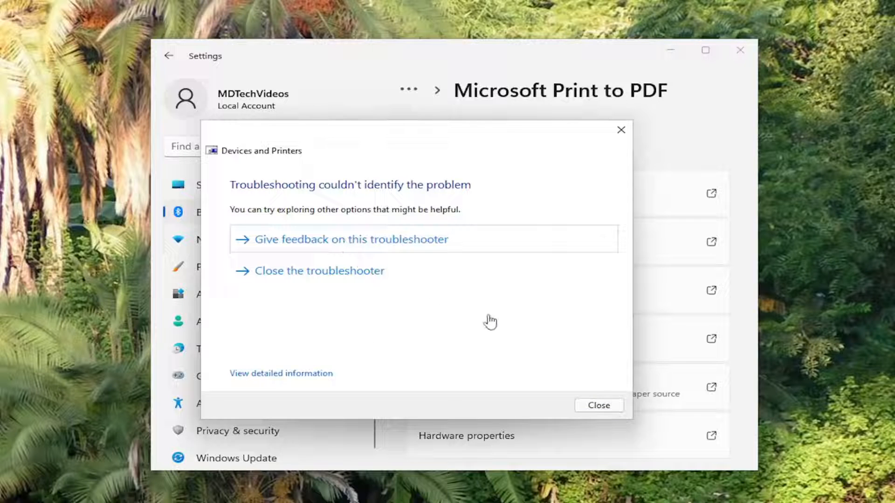
click(599, 406)
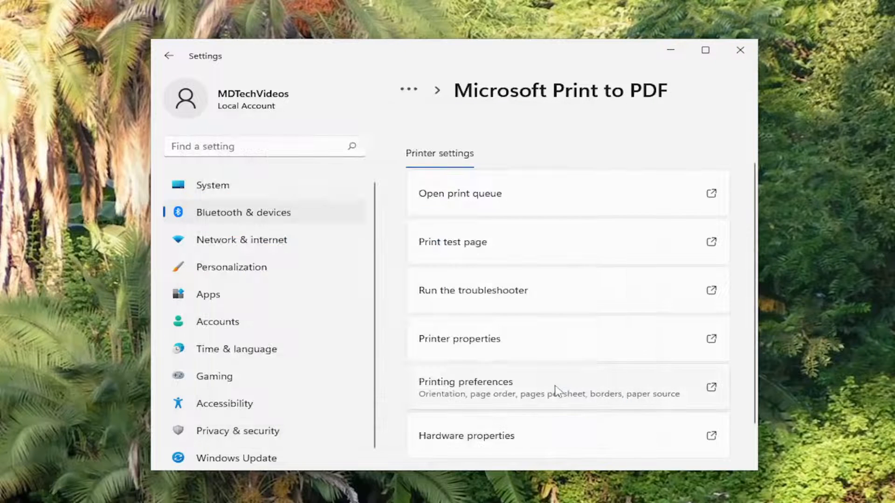
Step: Bring up the Microsoft Print to PDF Printing Preferences dialog showing Portrait orientation
scroll(down, 3)
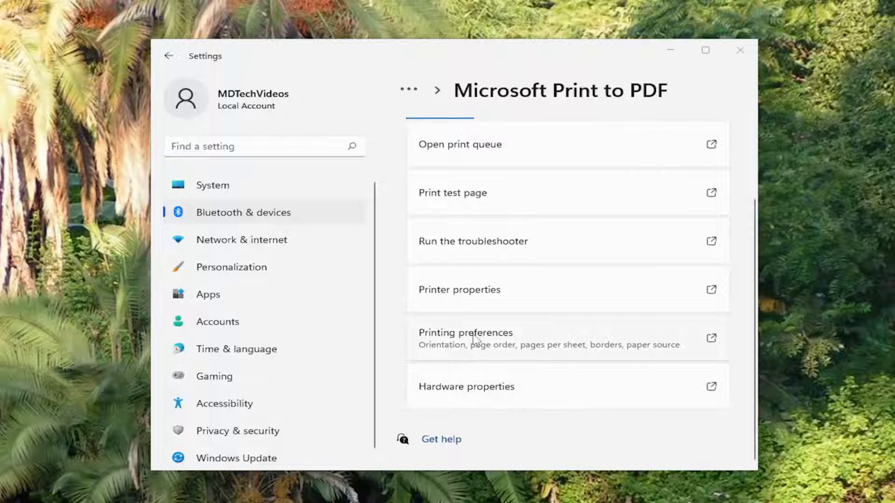
click(465, 333)
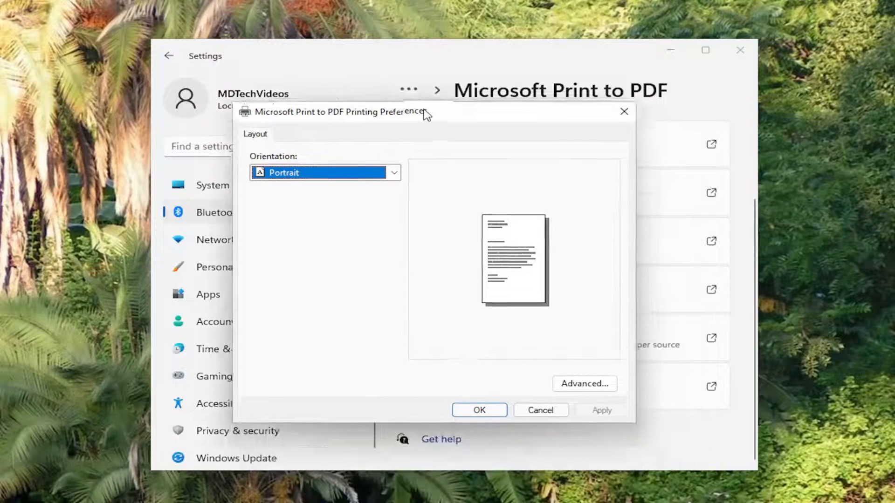
drag(425, 112, 425, 98)
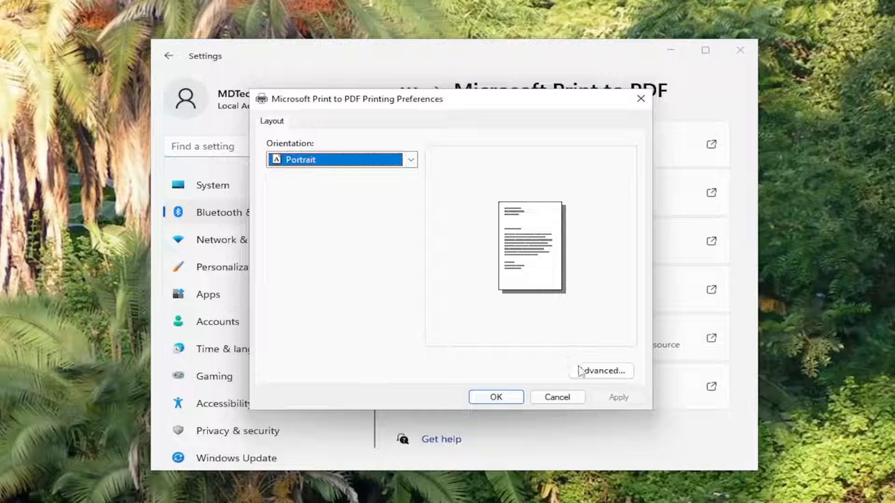
click(600, 371)
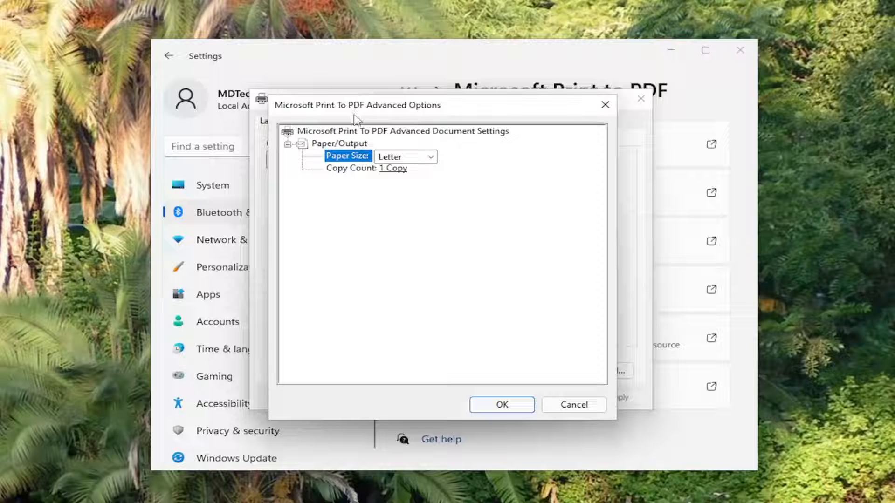
mouse_move(358, 177)
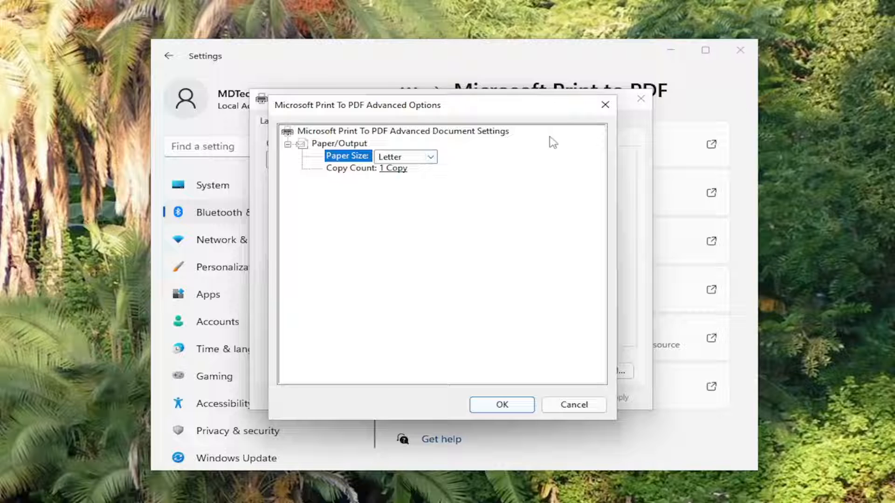
click(502, 405)
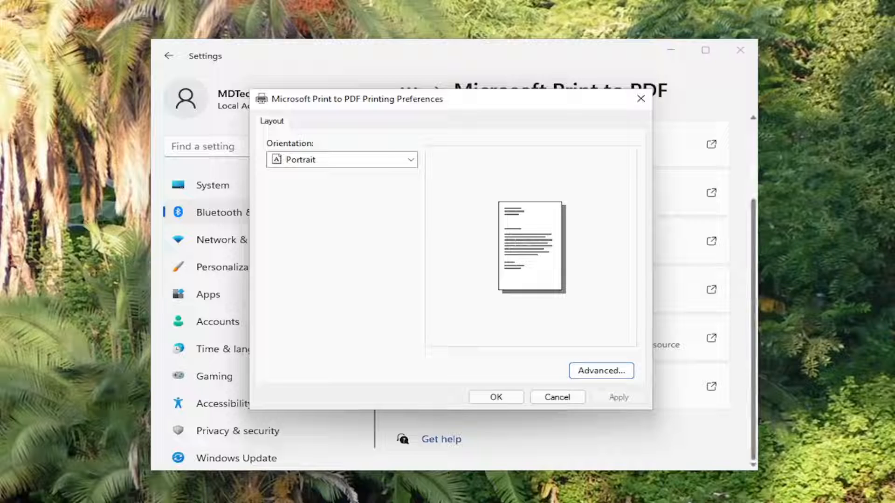
mouse_move(615, 93)
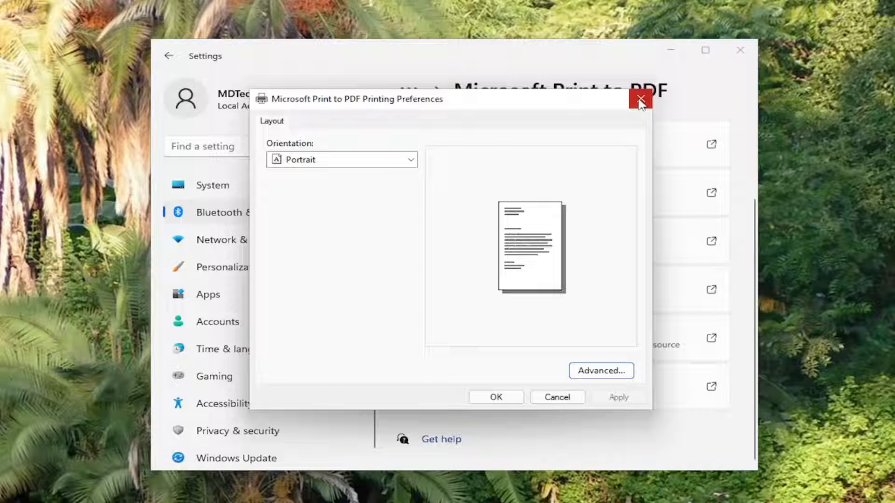
Step: Close the Printing Preferences dialog, returning to the Microsoft Print to PDF page
click(641, 99)
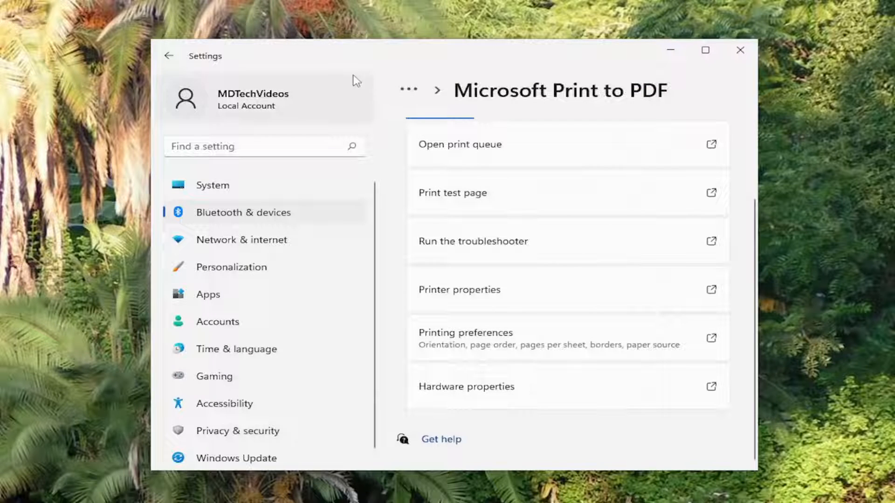
mouse_move(125, 36)
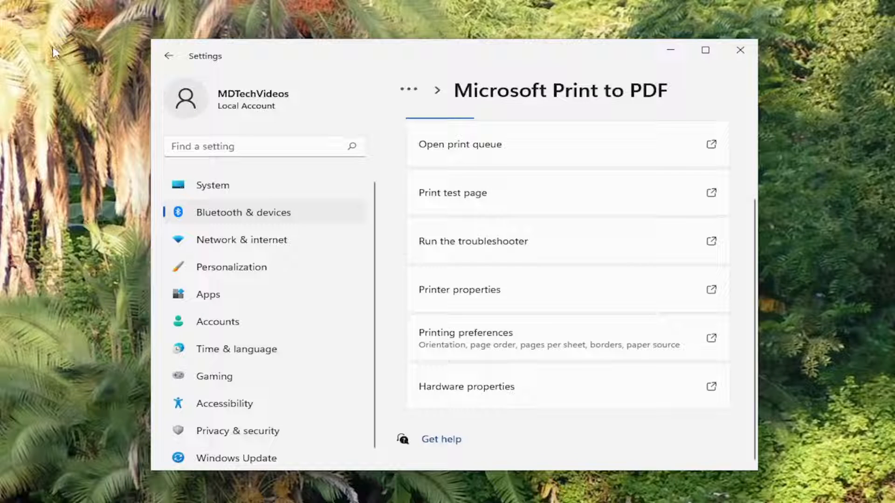
mouse_move(68, 32)
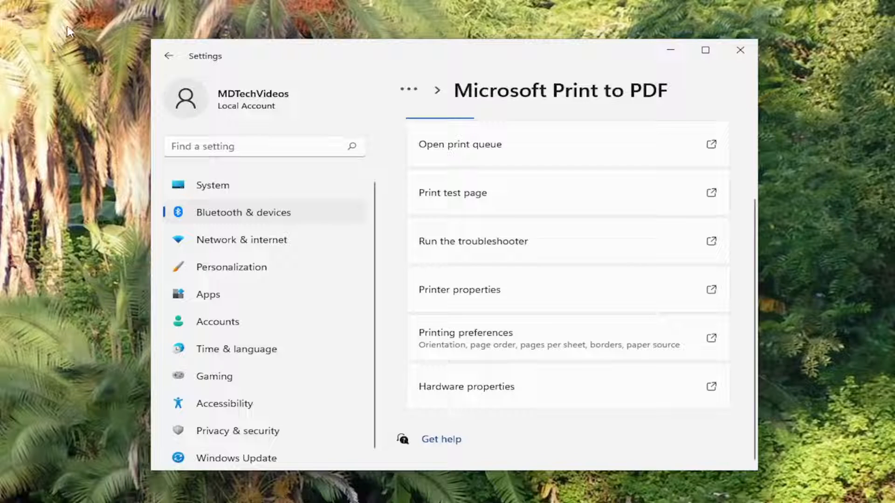